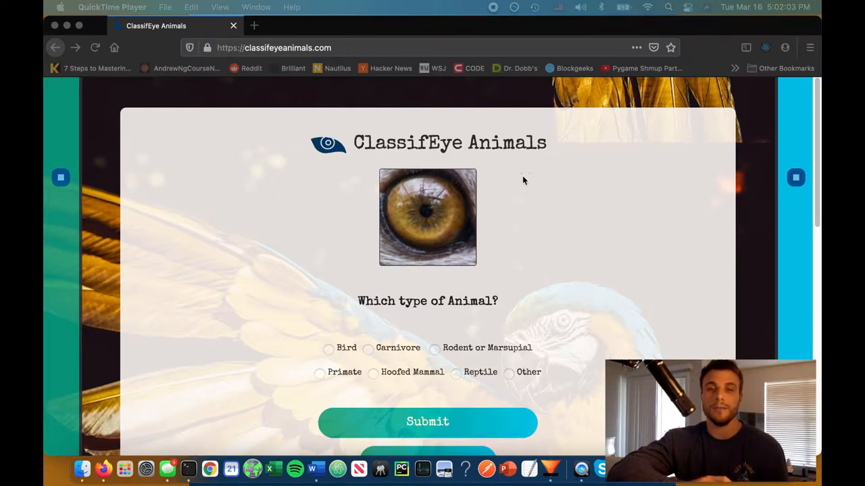
pyautogui.moveTo(446, 273)
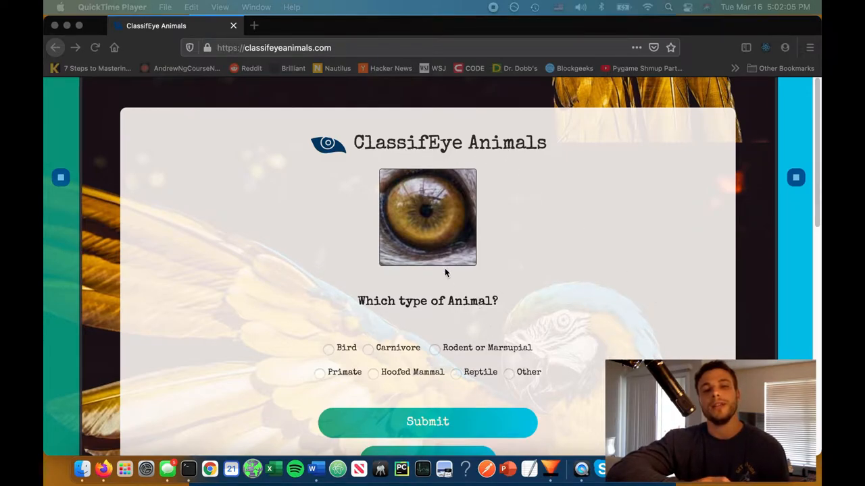
pyautogui.moveTo(472, 259)
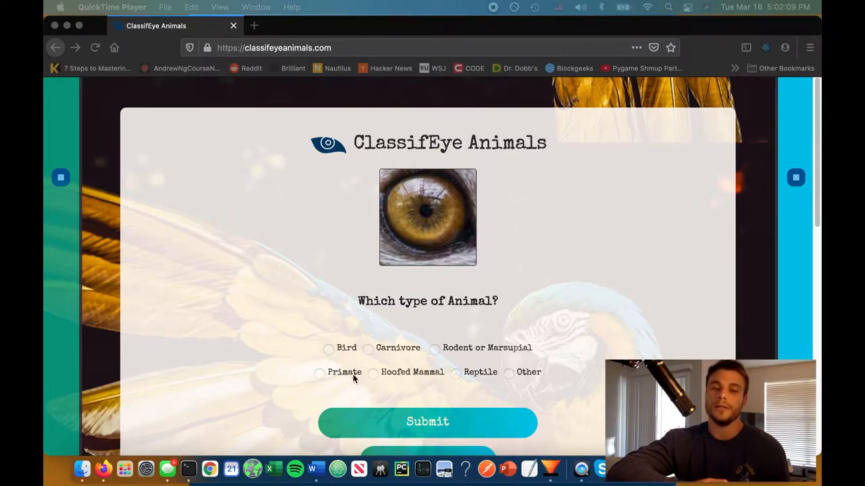
pyautogui.moveTo(578, 382)
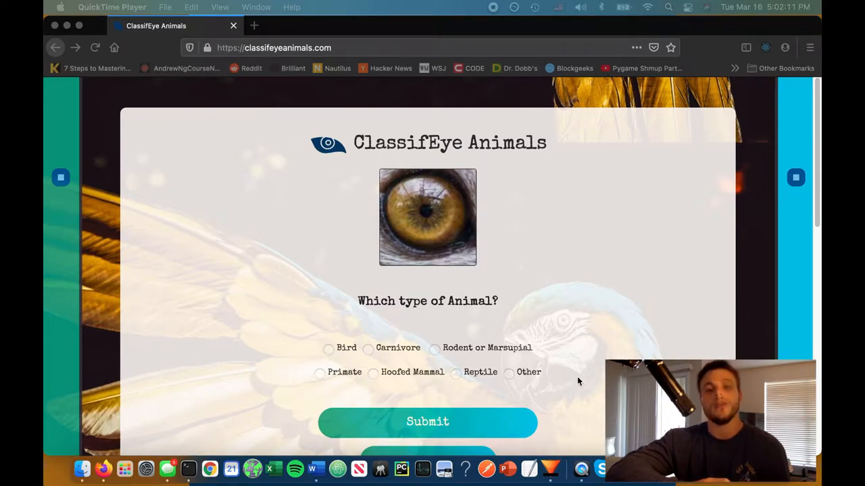
pyautogui.moveTo(329, 360)
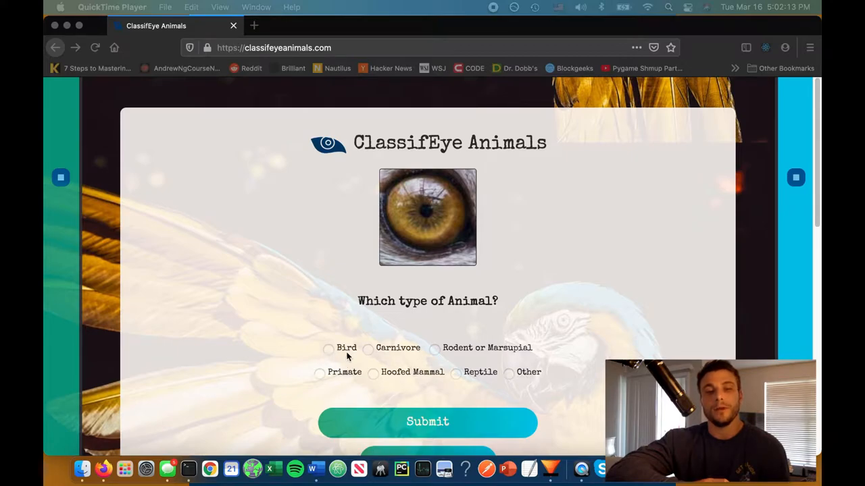
pyautogui.moveTo(479, 354)
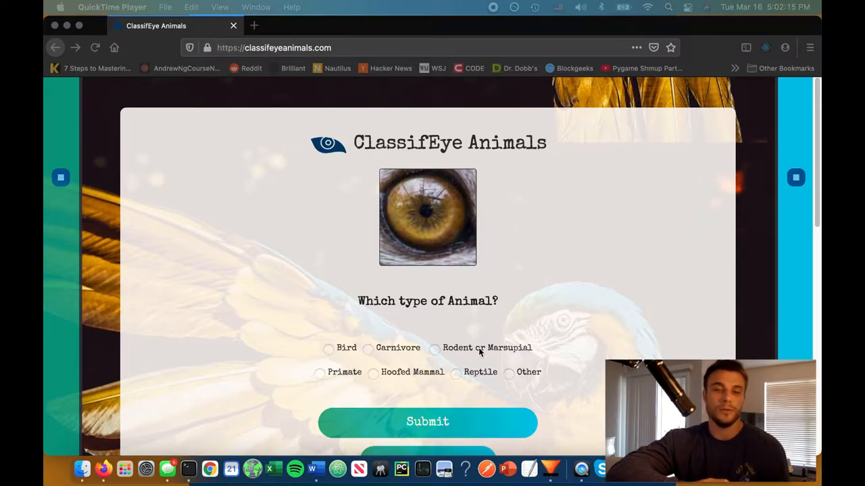
pyautogui.moveTo(353, 378)
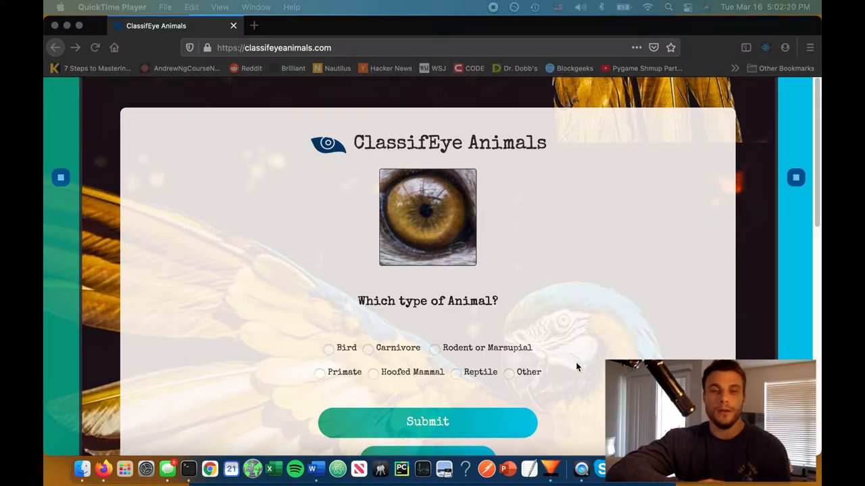
# - Reveal the full-image hint and scroll down to see the lemur below the question
pyautogui.scroll(-3)
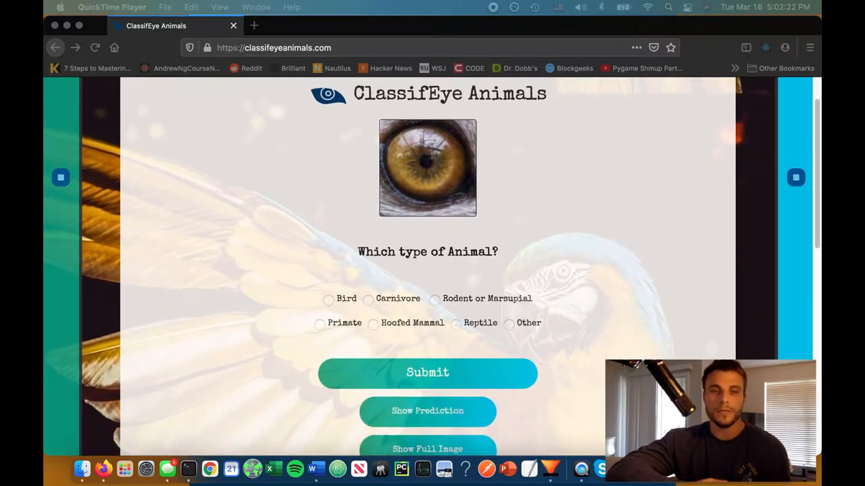
pyautogui.scroll(-3)
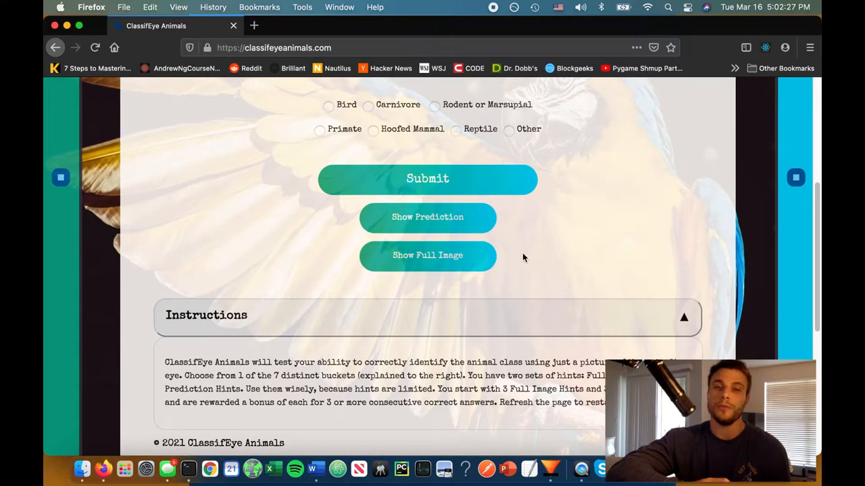
pyautogui.moveTo(487, 222)
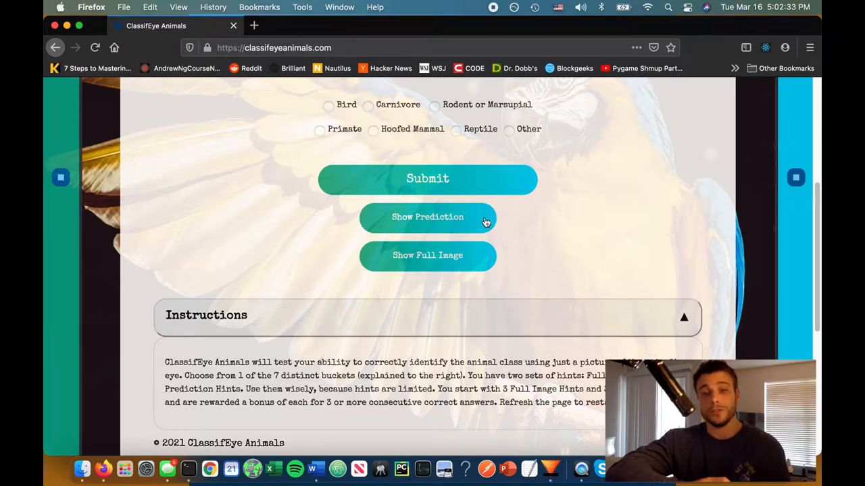
pyautogui.moveTo(489, 232)
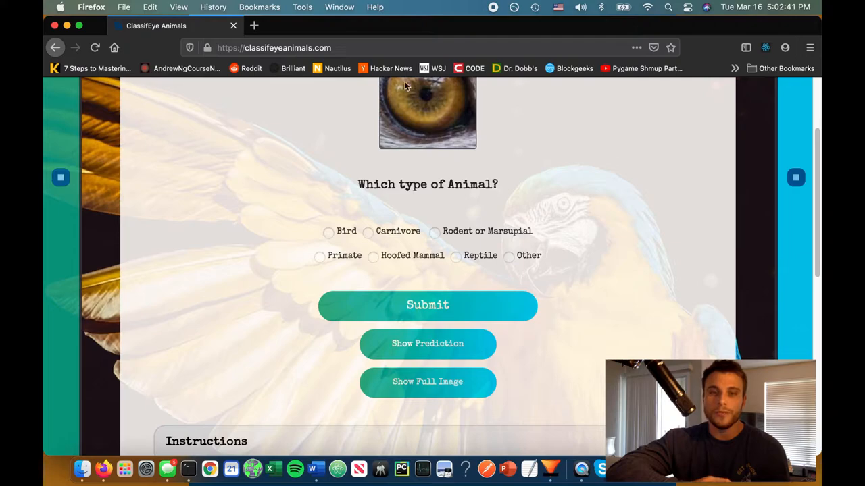
pyautogui.moveTo(424, 392)
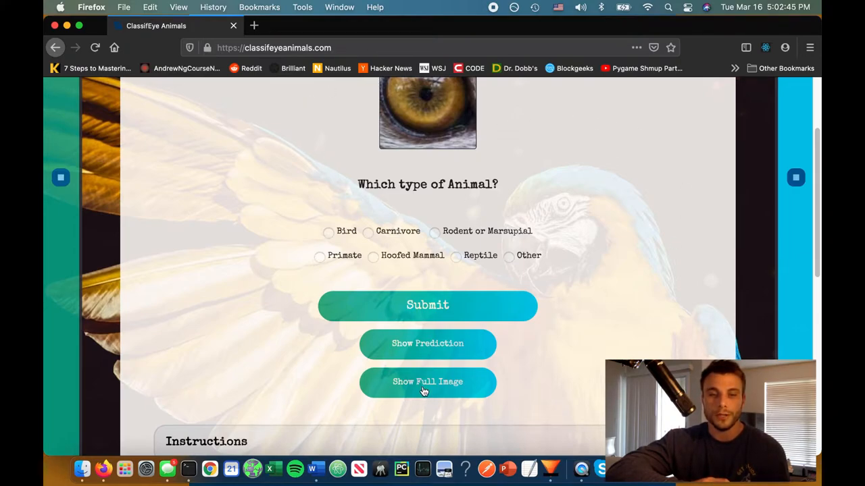
pyautogui.click(427, 382)
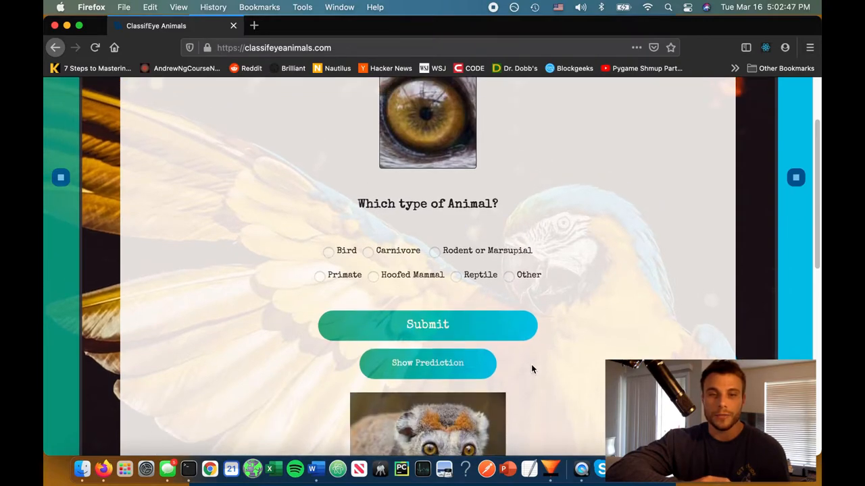
pyautogui.scroll(-3)
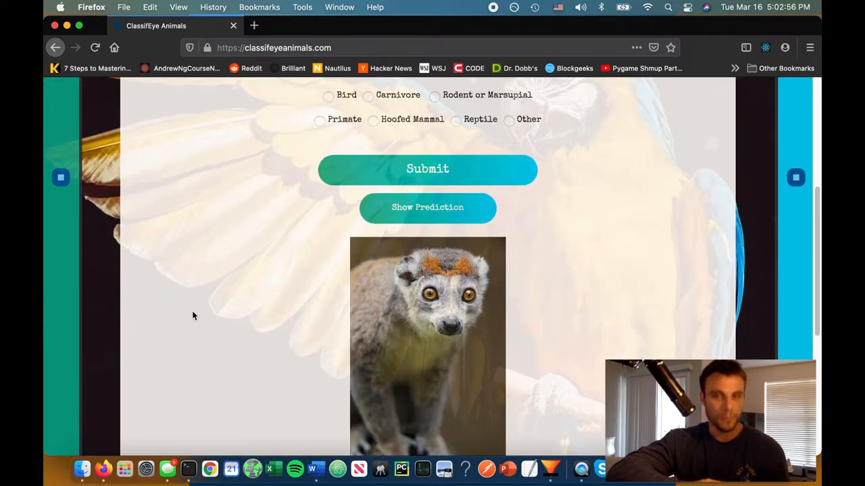
pyautogui.moveTo(718, 198)
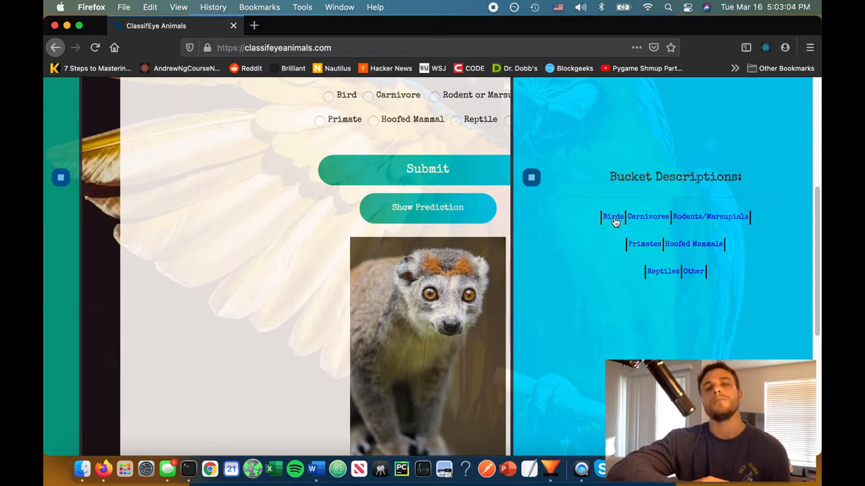
# - View the Birds bucket description, then the Carnivores description with its wolf photo
pyautogui.click(613, 216)
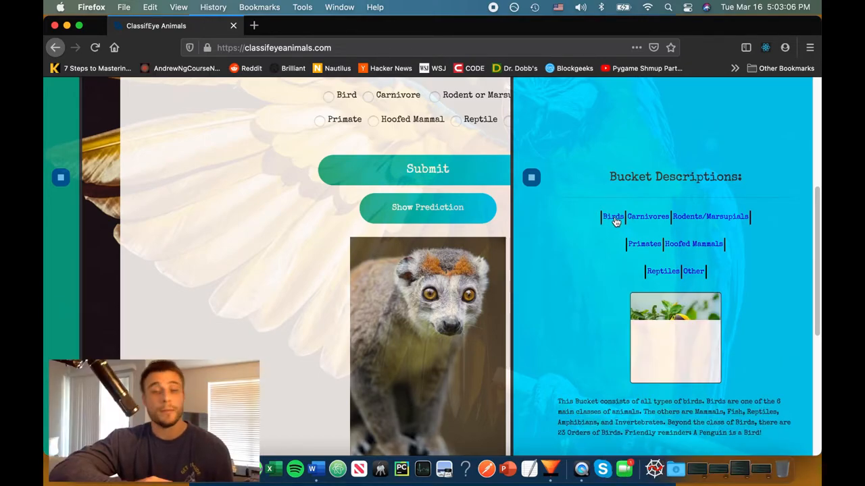
pyautogui.click(647, 217)
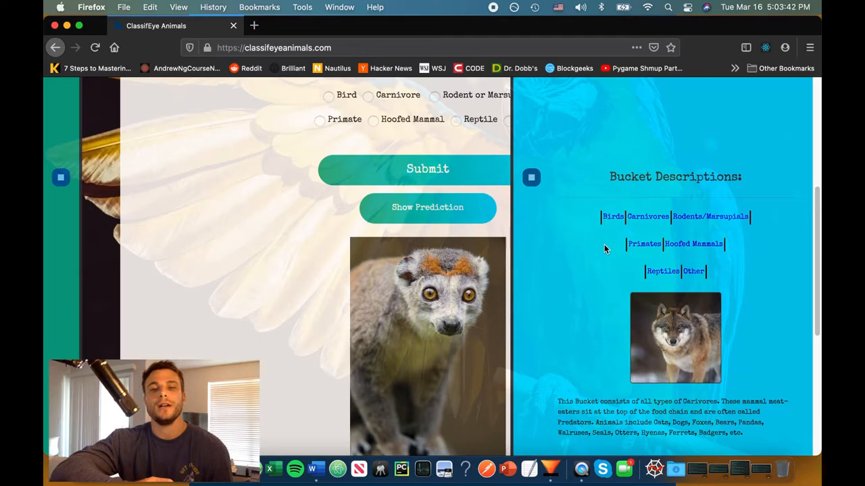
pyautogui.moveTo(600, 250)
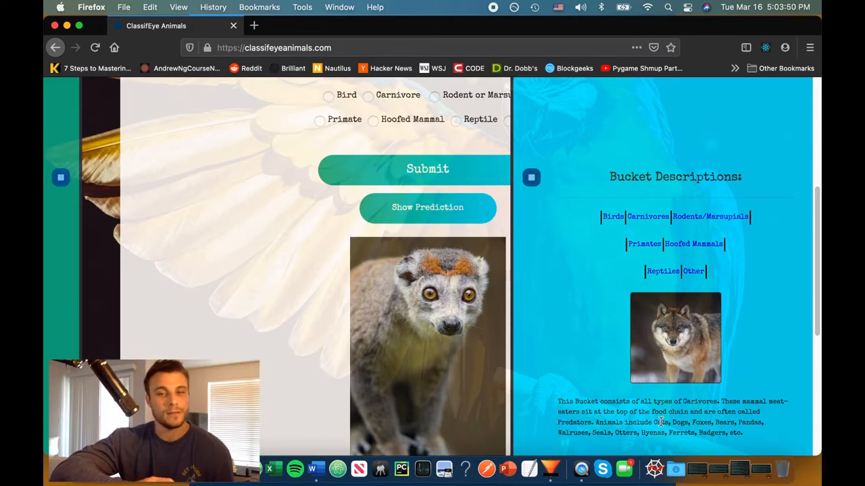
pyautogui.moveTo(585, 344)
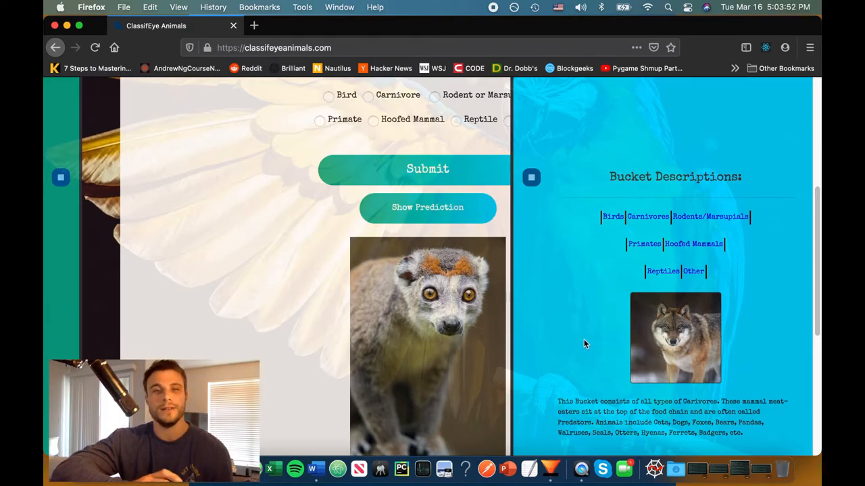
pyautogui.moveTo(604, 303)
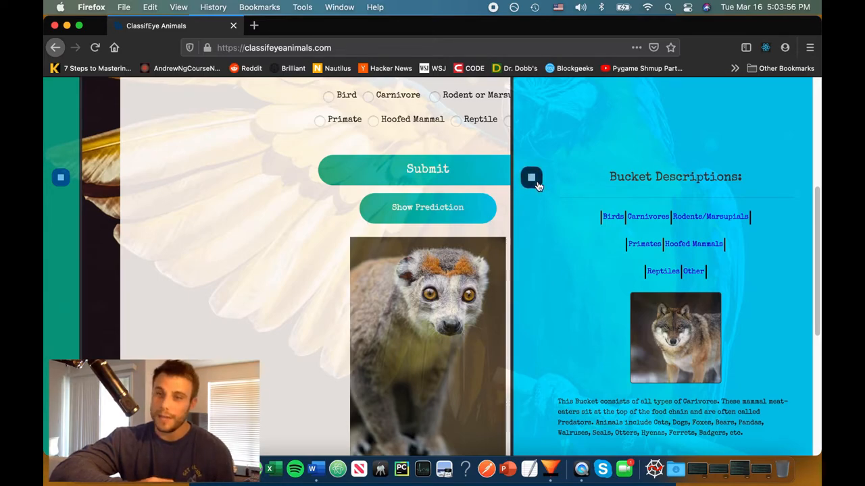
# - Swap descriptions for User Stats (0 of 0 answers) and dismiss the Flash Player prompt
pyautogui.click(532, 177)
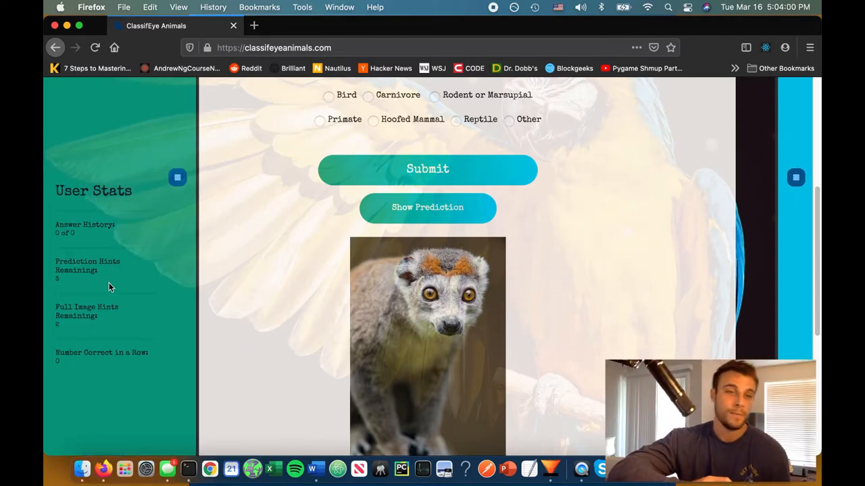
pyautogui.moveTo(70, 251)
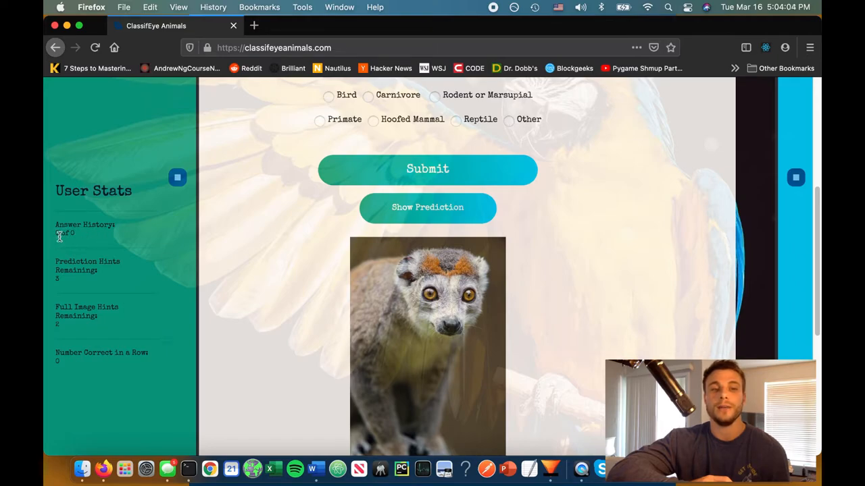
pyautogui.moveTo(76, 241)
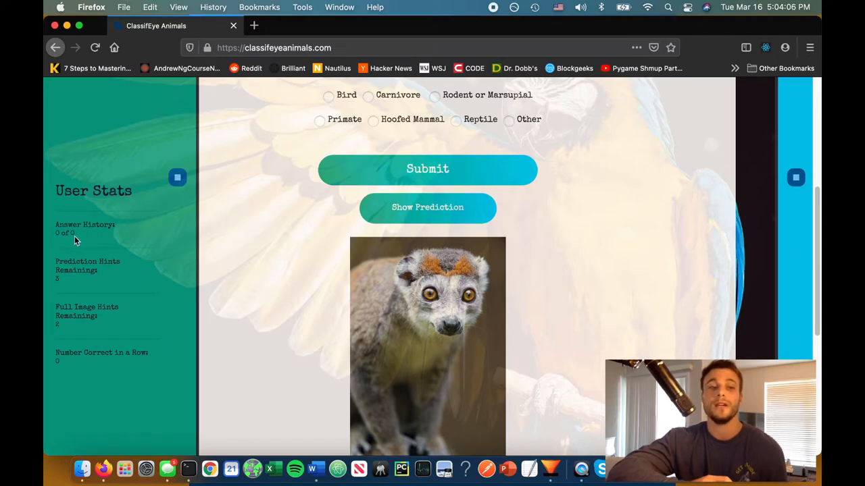
pyautogui.moveTo(72, 309)
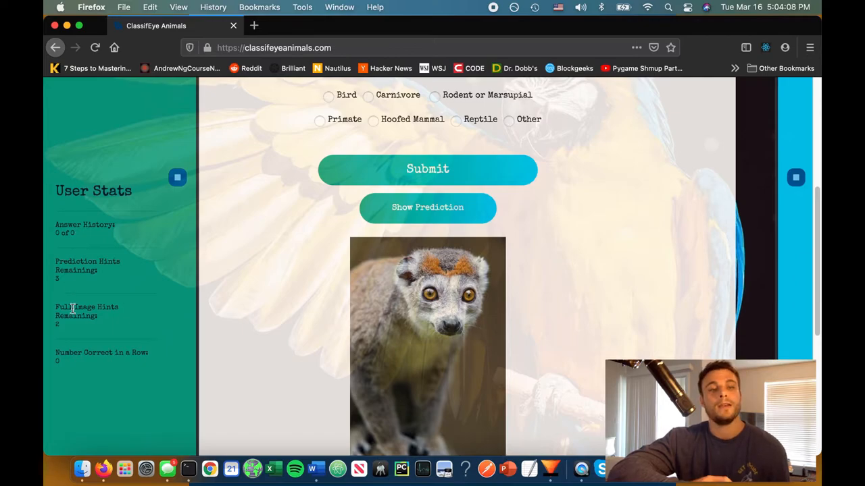
pyautogui.moveTo(75, 276)
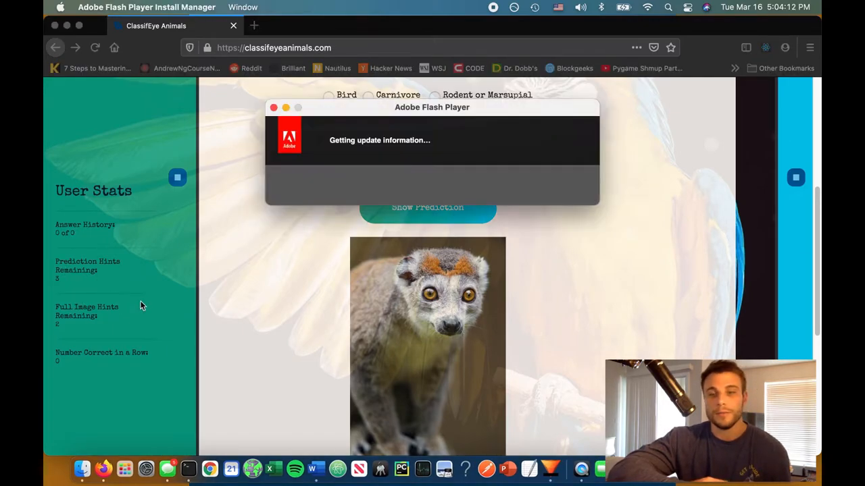
pyautogui.click(267, 107)
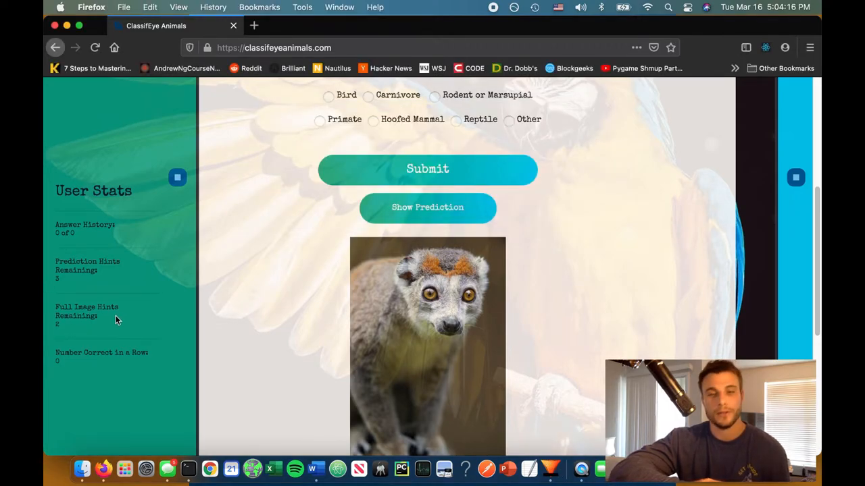
pyautogui.moveTo(346, 353)
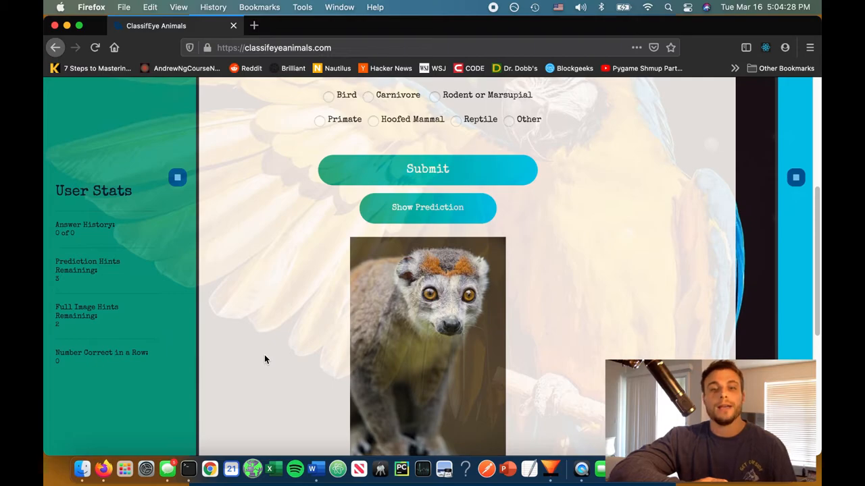
# - Reveal the model's 94.2% Primate prediction and submit Primate, identifying a Hamadryas Baboon
pyautogui.scroll(-3)
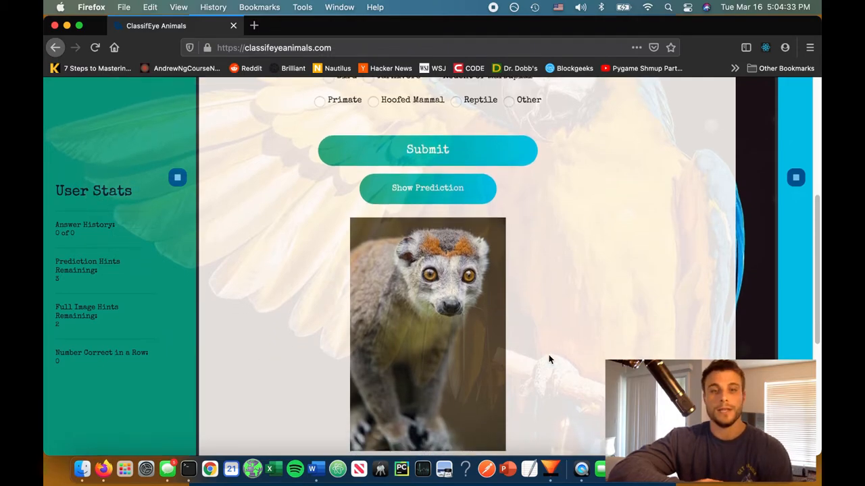
pyautogui.scroll(-3)
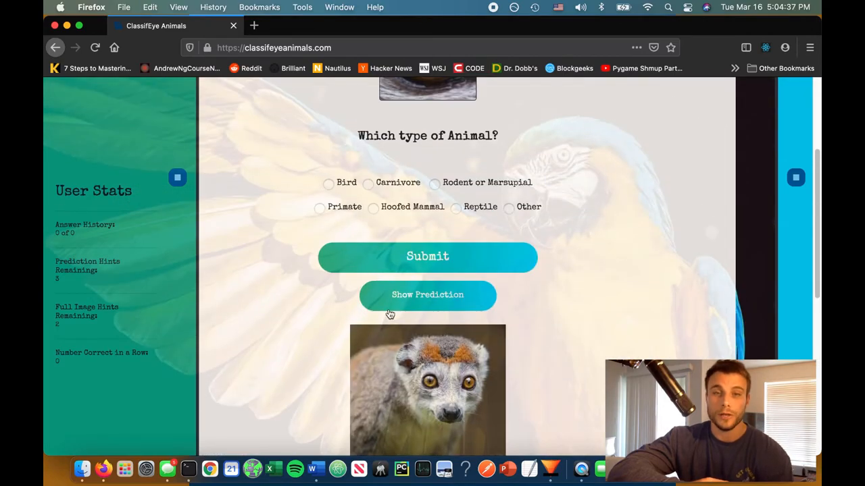
pyautogui.moveTo(407, 309)
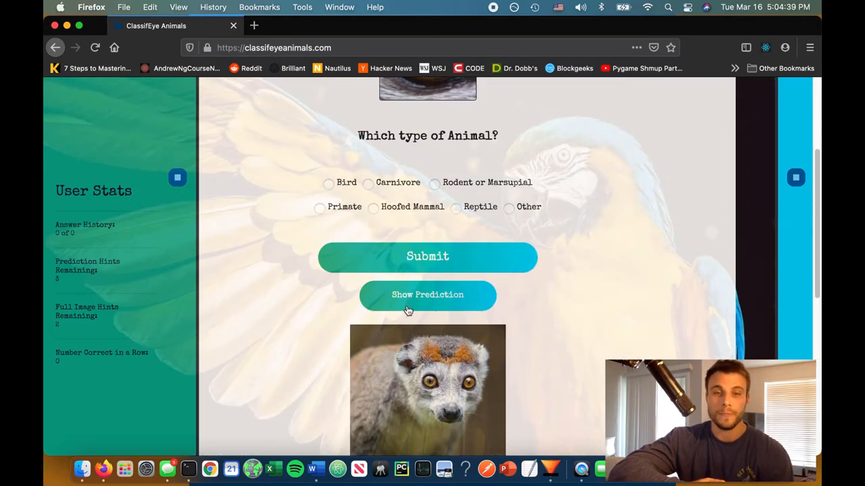
pyautogui.click(427, 296)
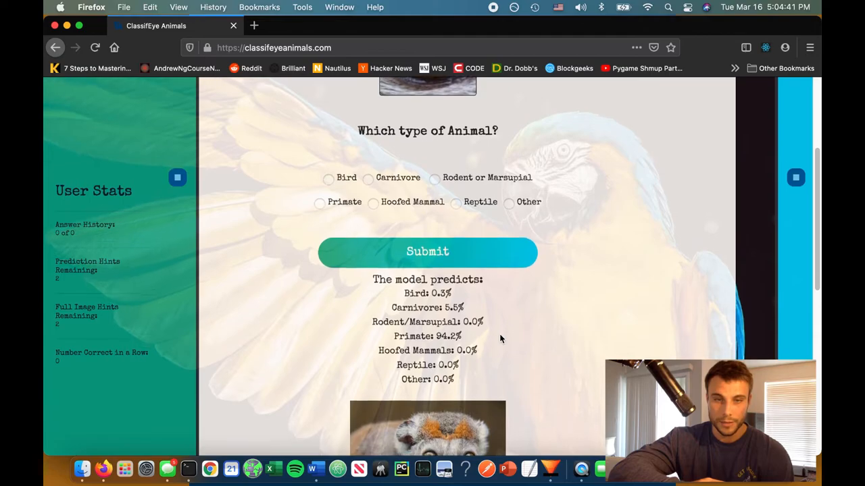
pyautogui.scroll(-3)
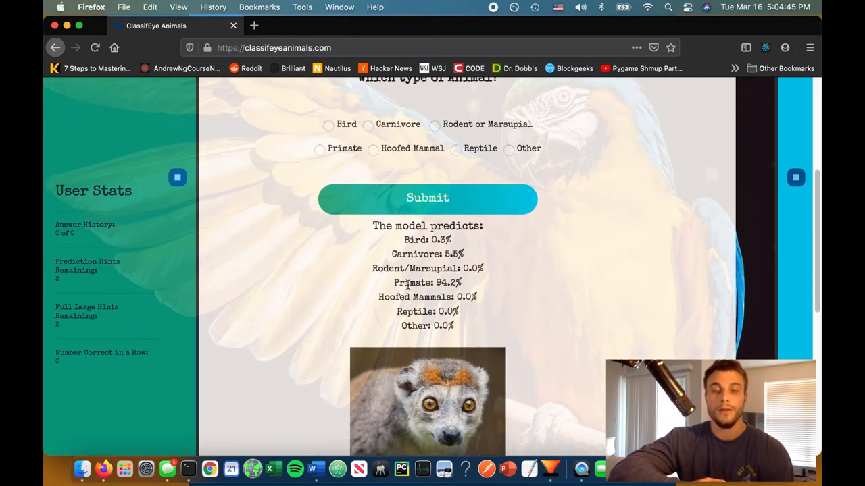
pyautogui.click(427, 198)
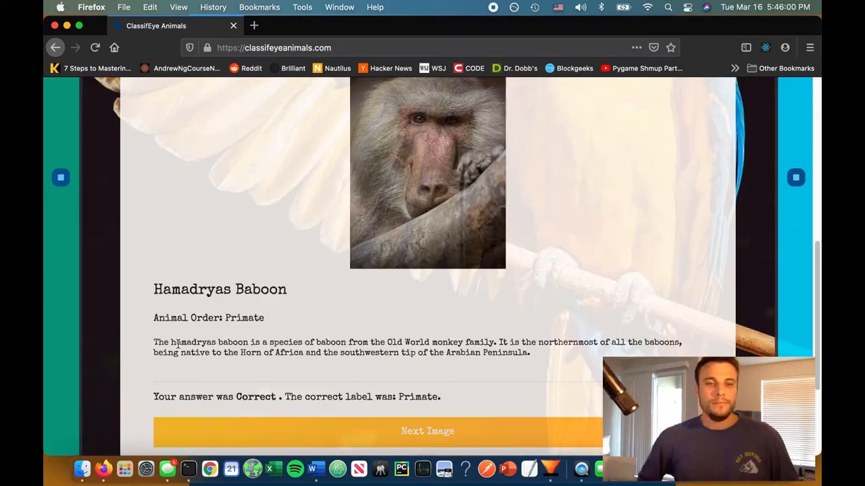
pyautogui.moveTo(366, 325)
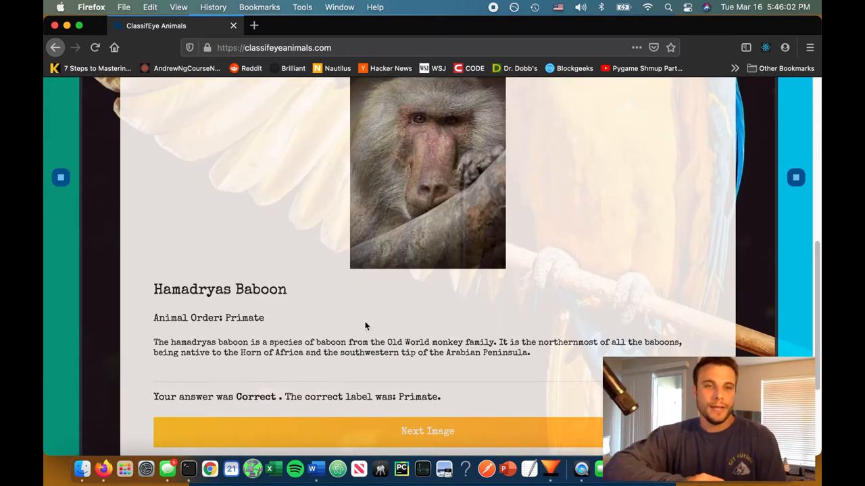